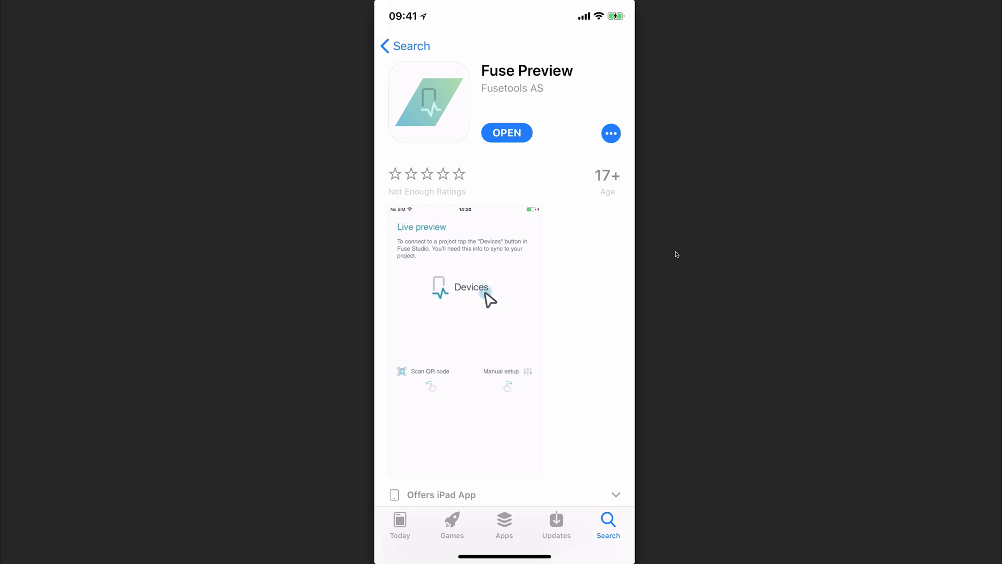
Step: Leave the installed Fuse Preview page and bring the Basic animation project in Fuse Studio forward
scroll("down", 3)
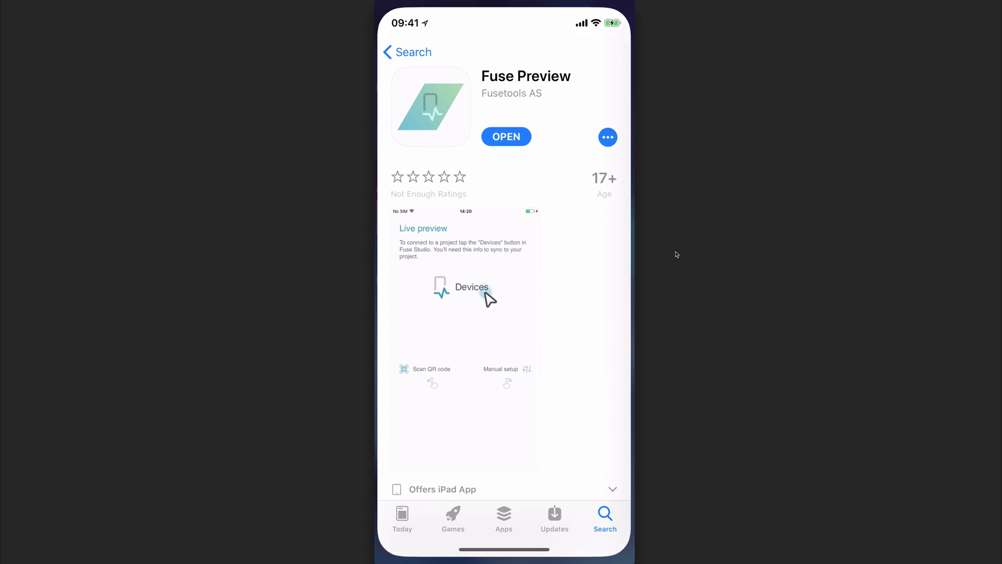
left_click(506, 136)
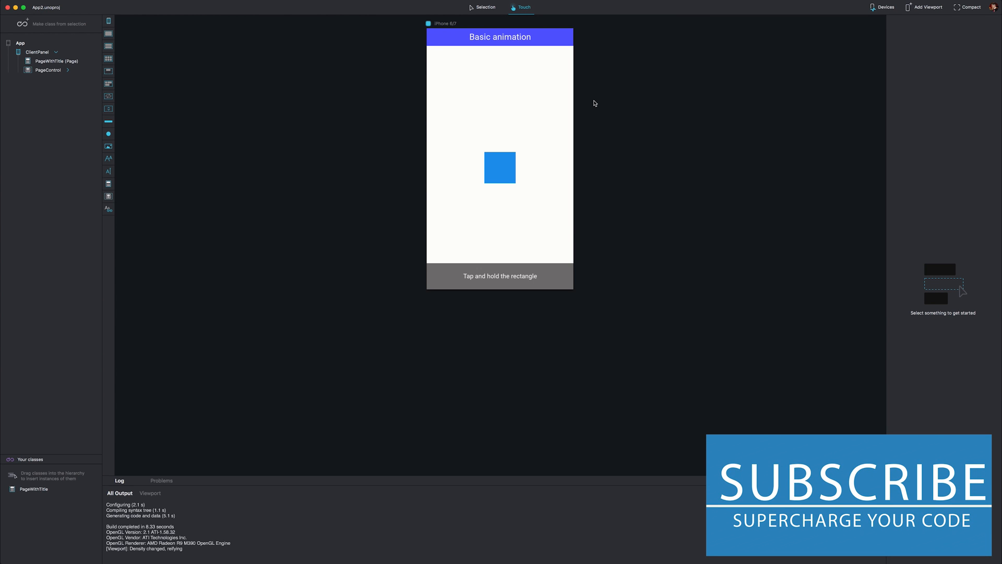
mouse_move(802, 53)
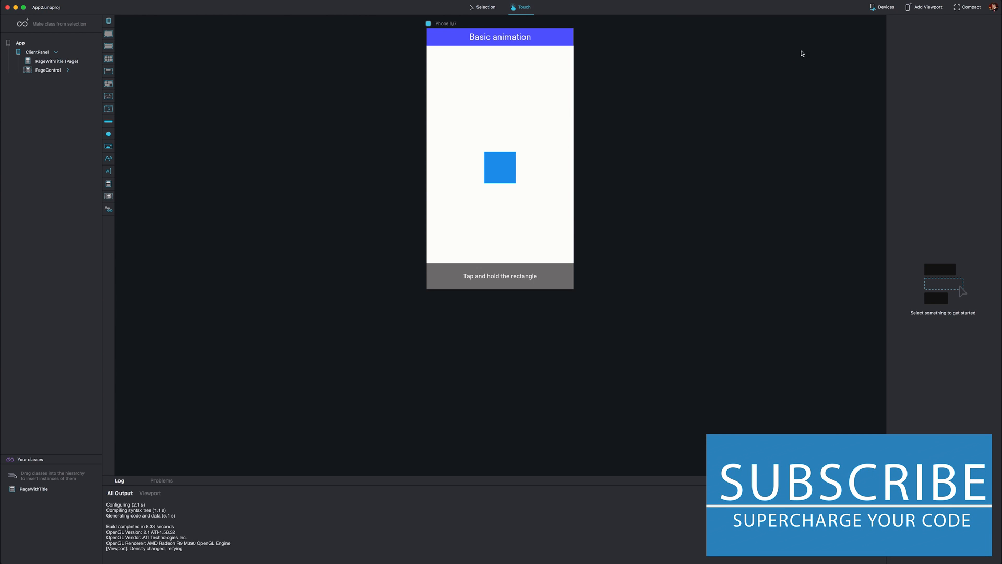
Step: Show the Devices pairing popover with QR code, IP address and connection code
left_click(883, 8)
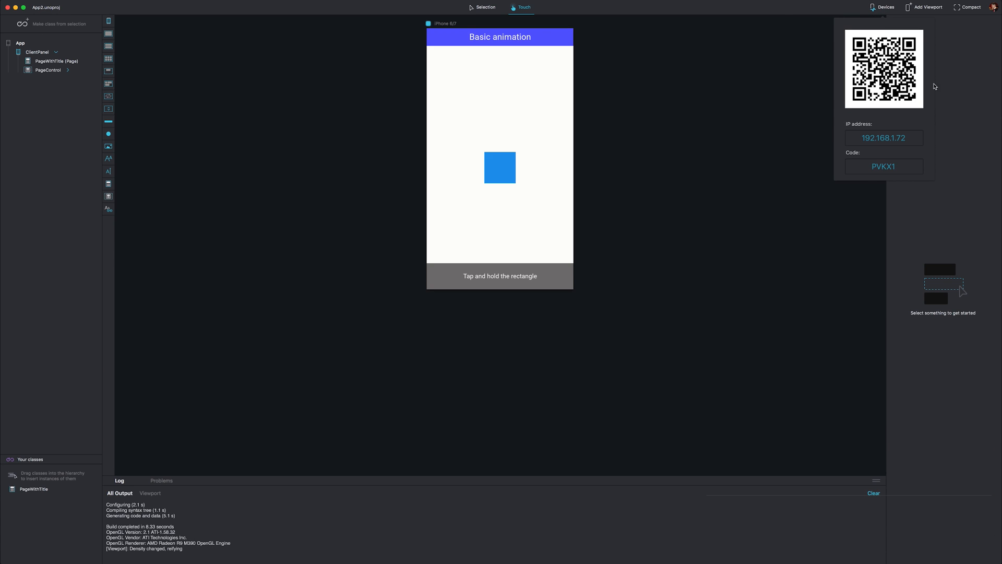
mouse_move(833, 186)
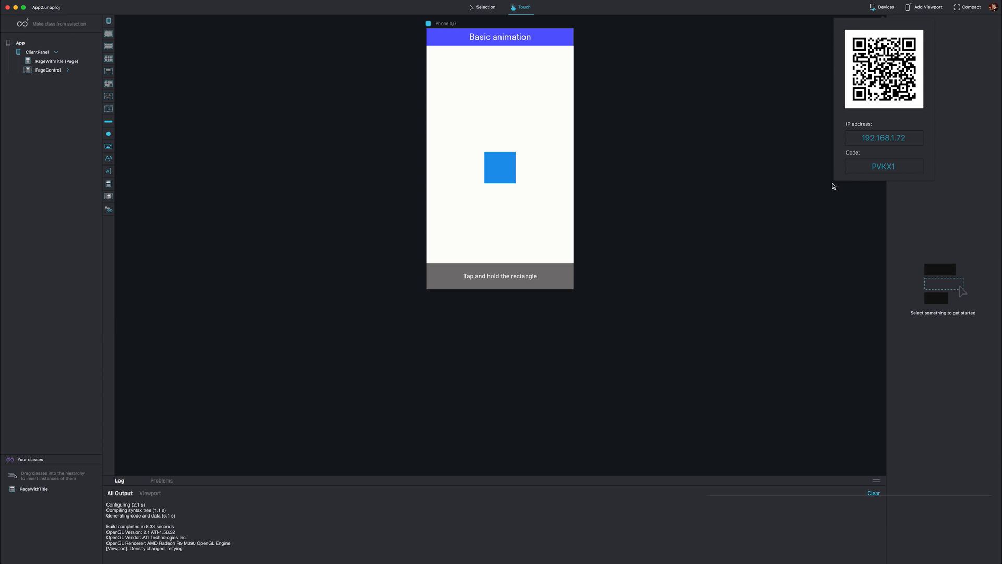
mouse_move(842, 108)
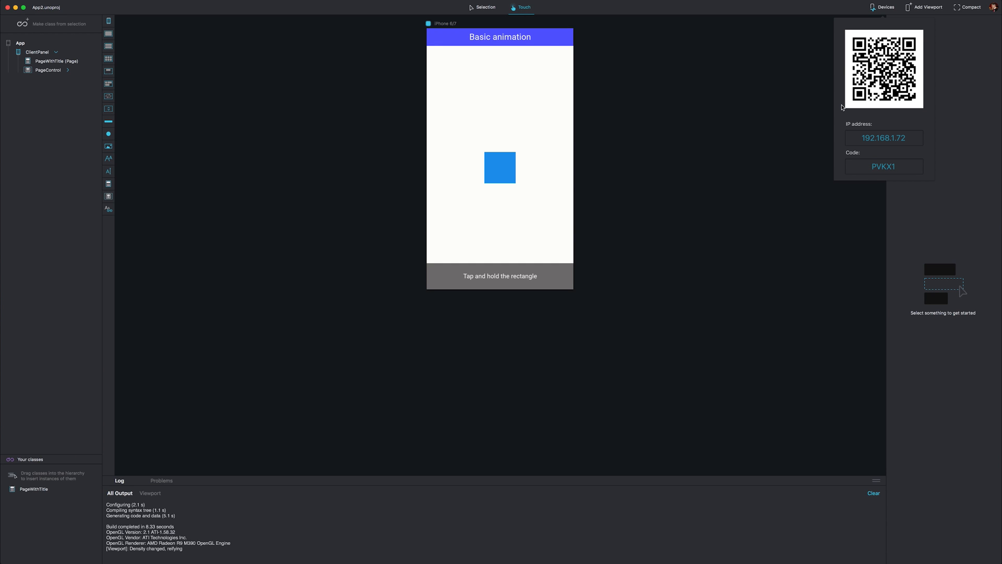
Step: Dismiss the Devices popover so the project rebuilds and runs on the paired iPhone
left_click(884, 7)
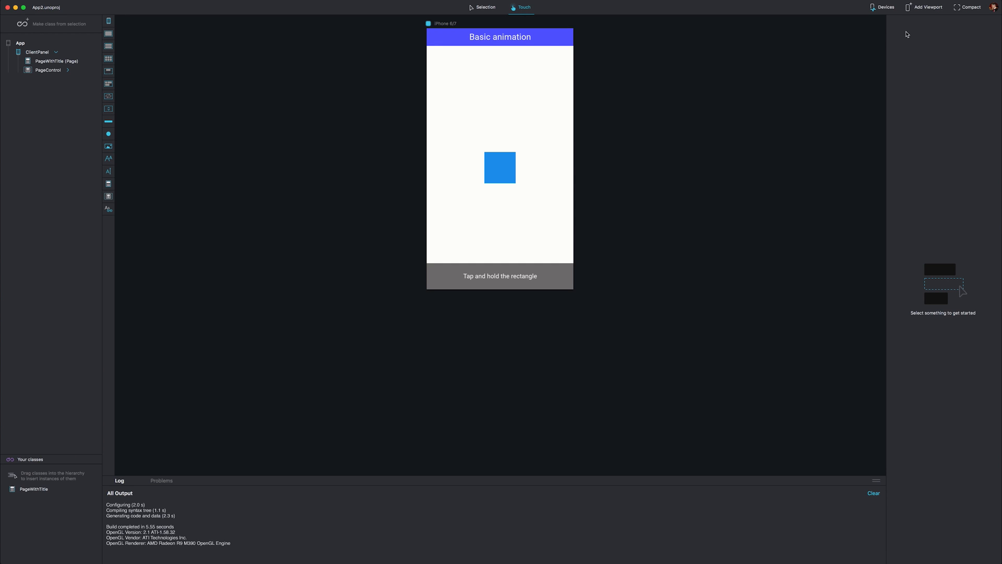
mouse_move(894, 58)
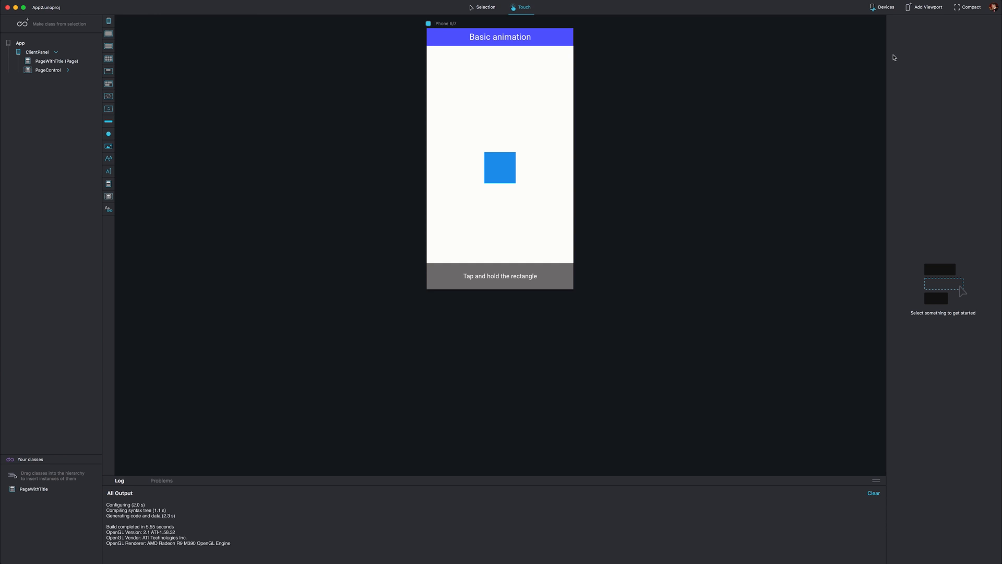
mouse_move(507, 173)
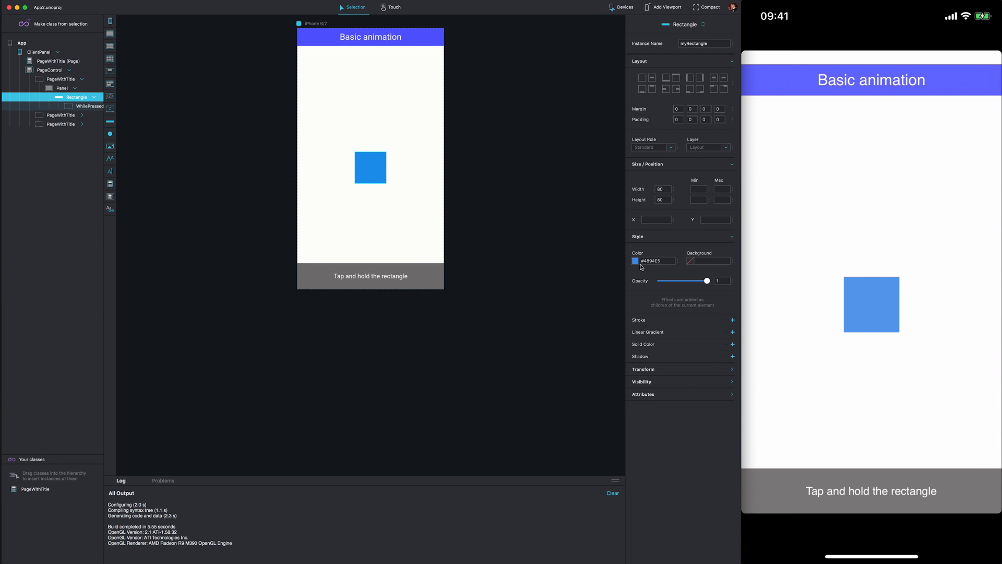
Step: Recolour the rectangle via its Style Color swatch to orange, then teal, mirrored on the iPhone
left_click(636, 260)
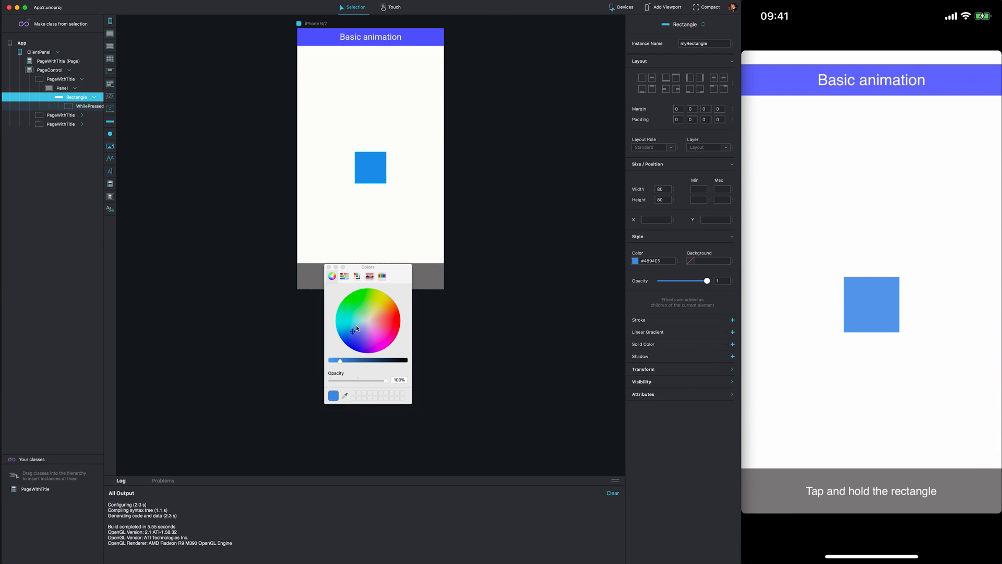
left_click(388, 312)
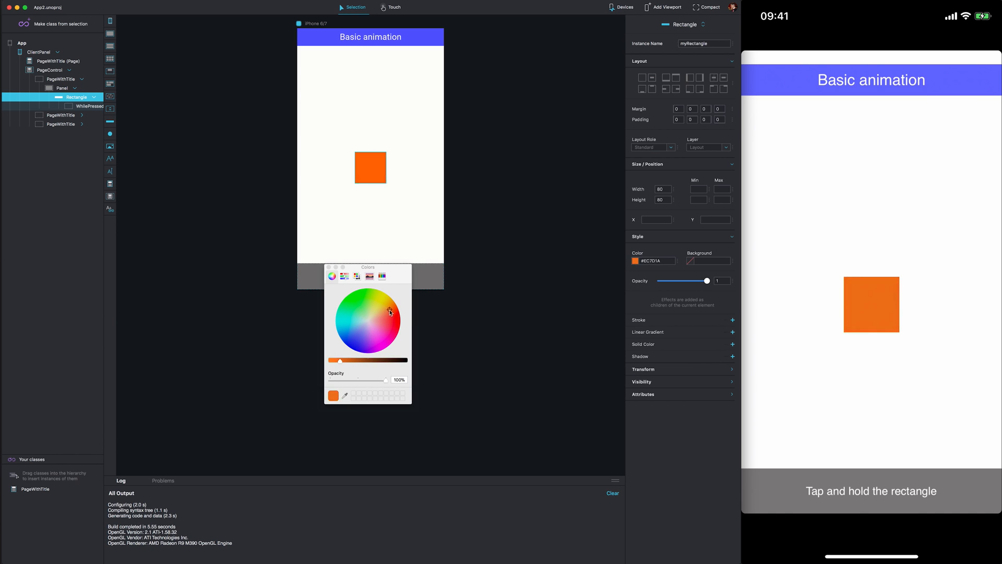
left_click(355, 321)
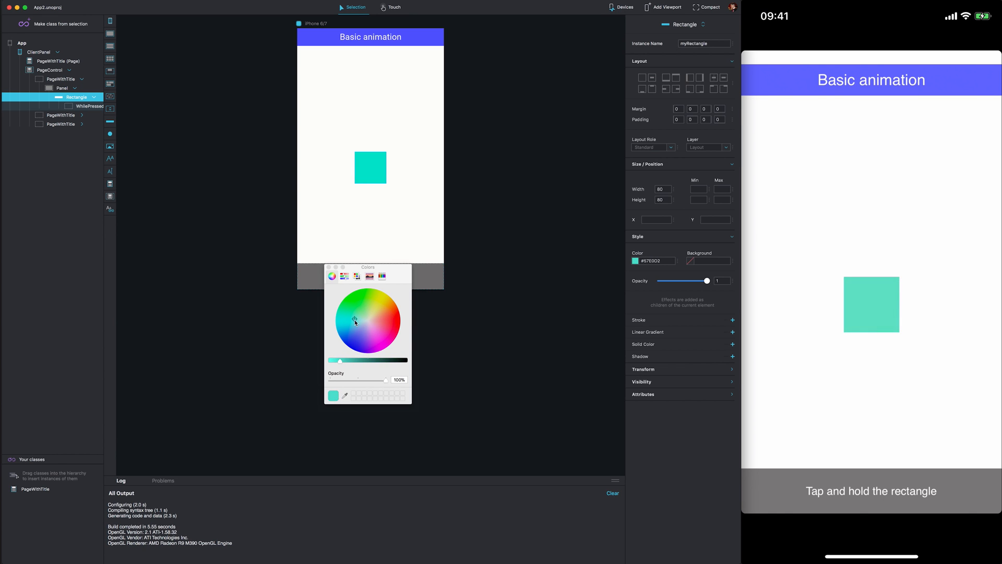